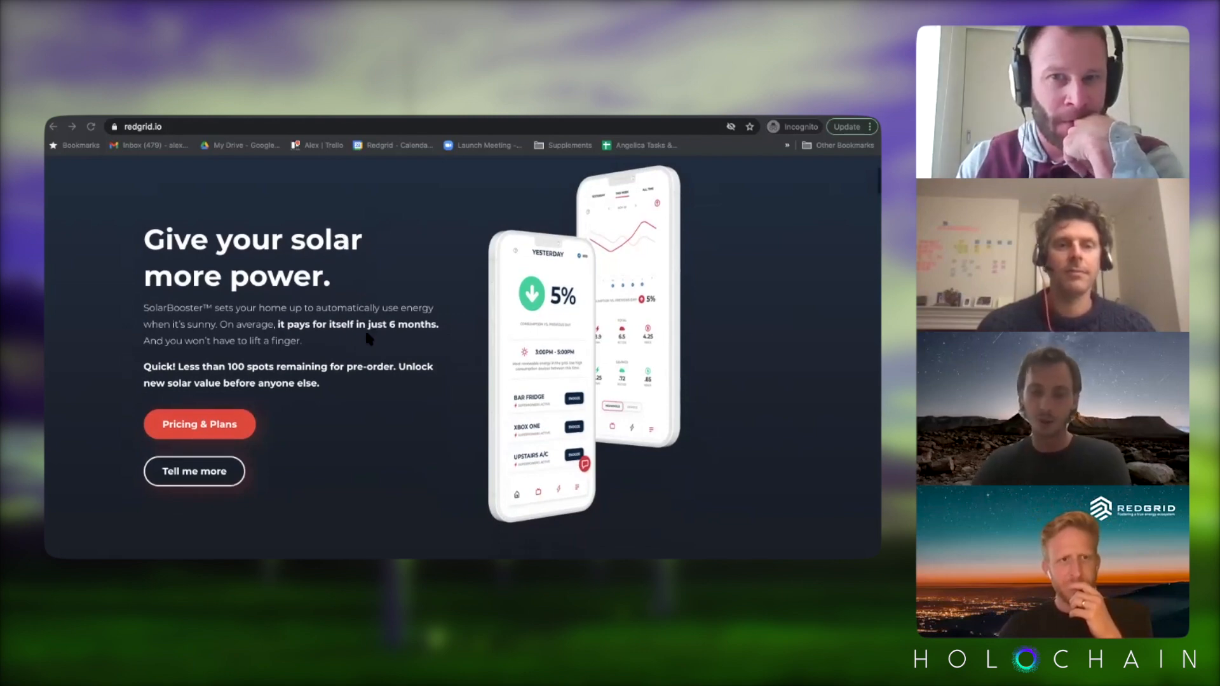
scroll("down", 3)
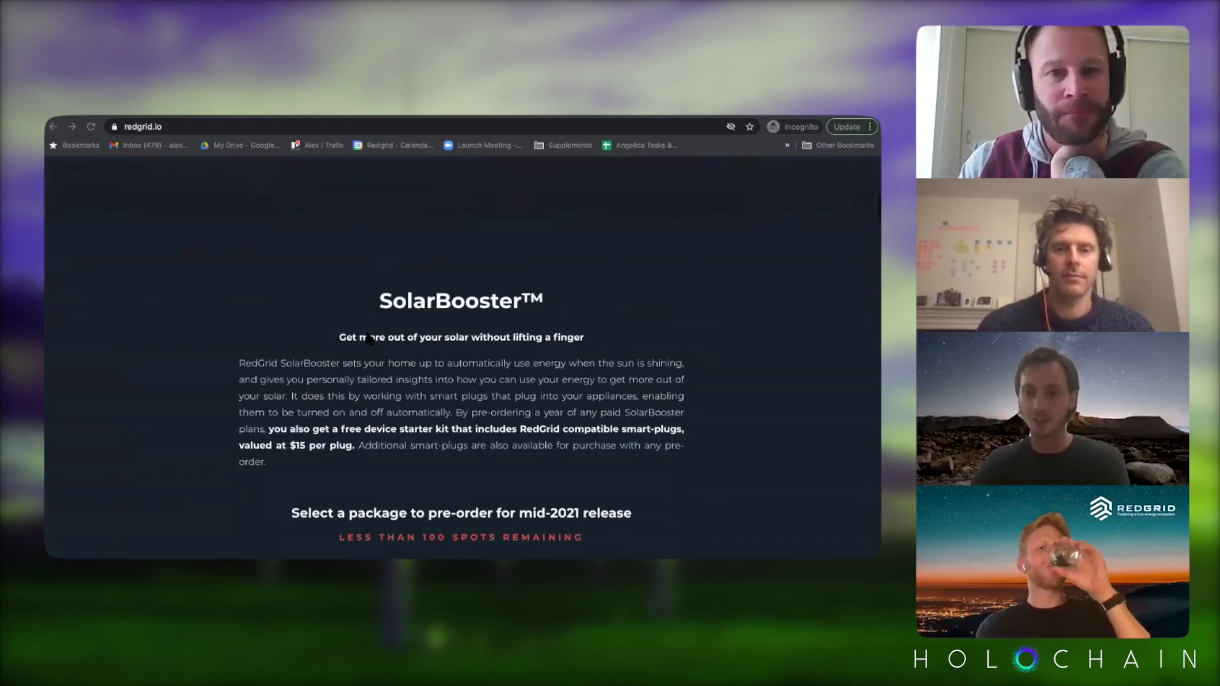
scroll("down", 3)
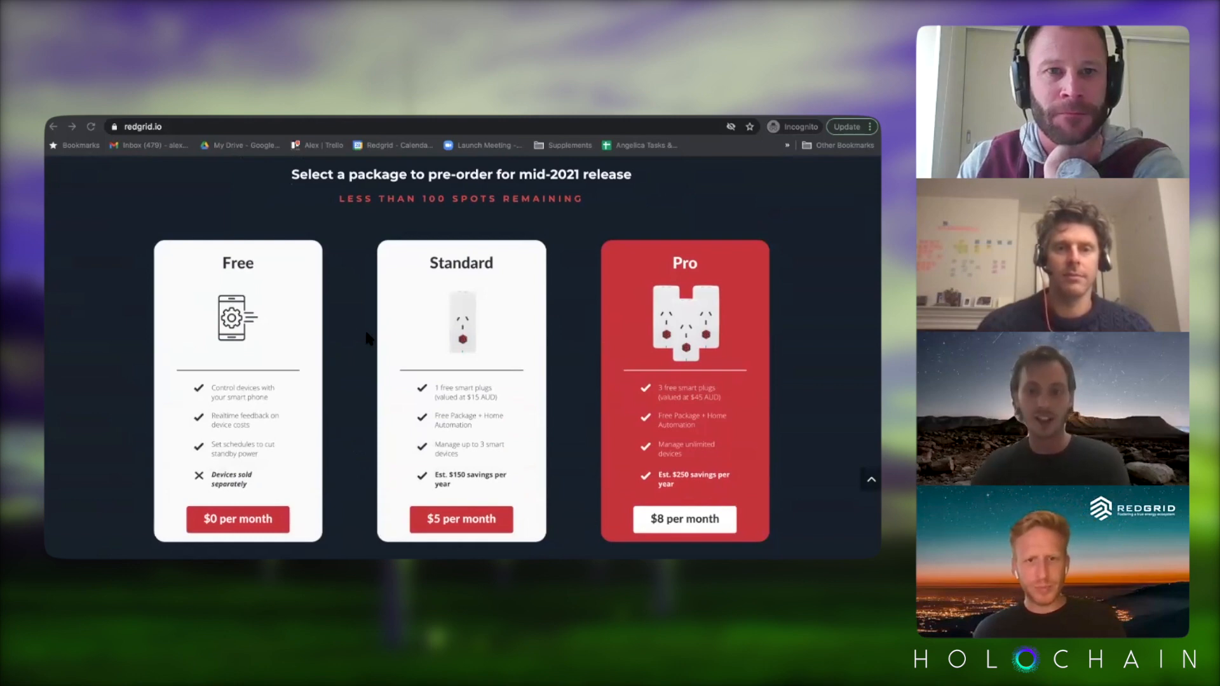
scroll("down", 3)
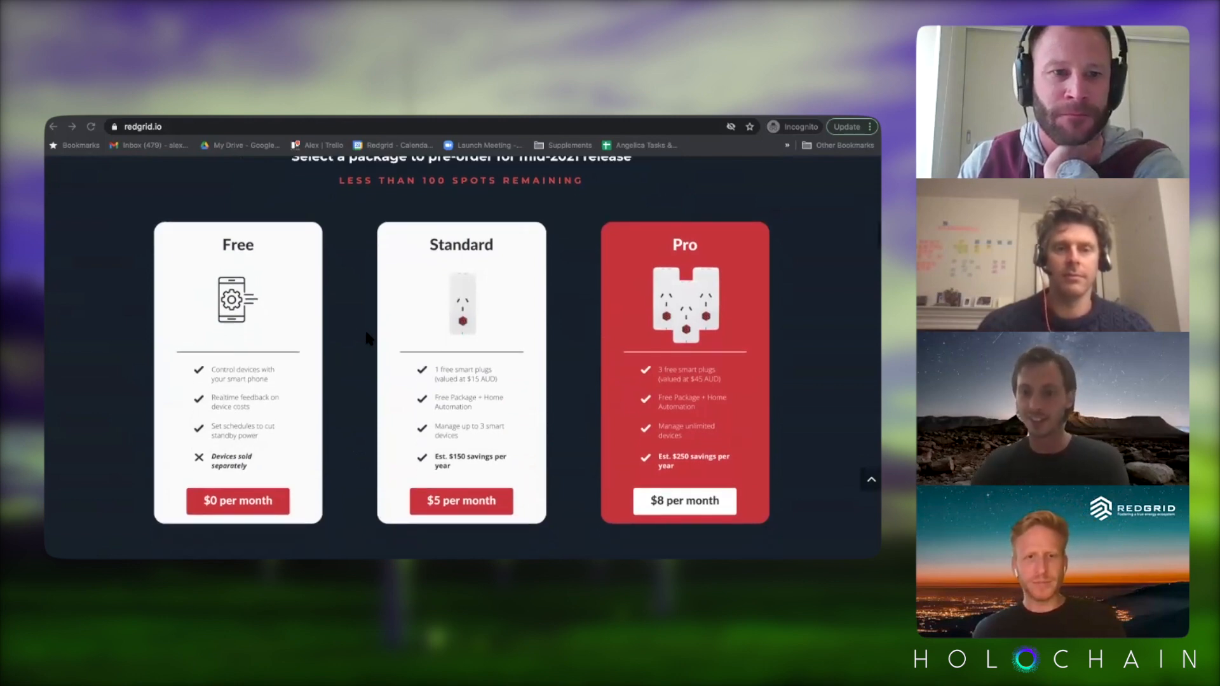
scroll("down", 3)
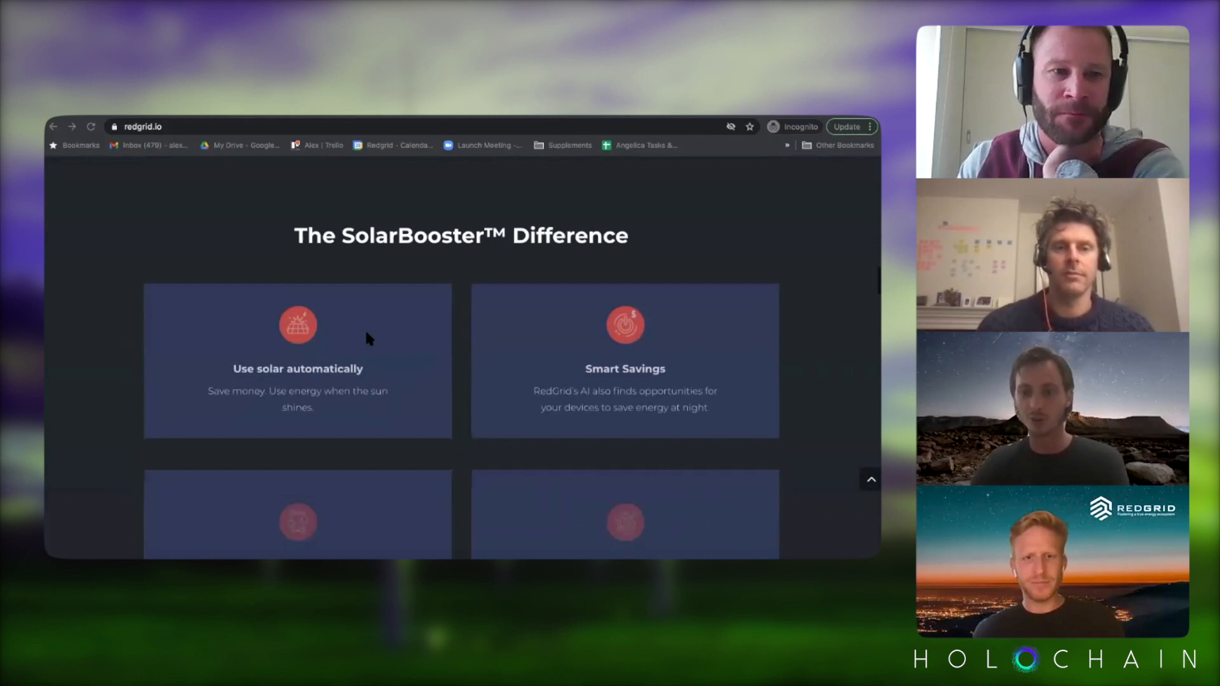
scroll("down", 3)
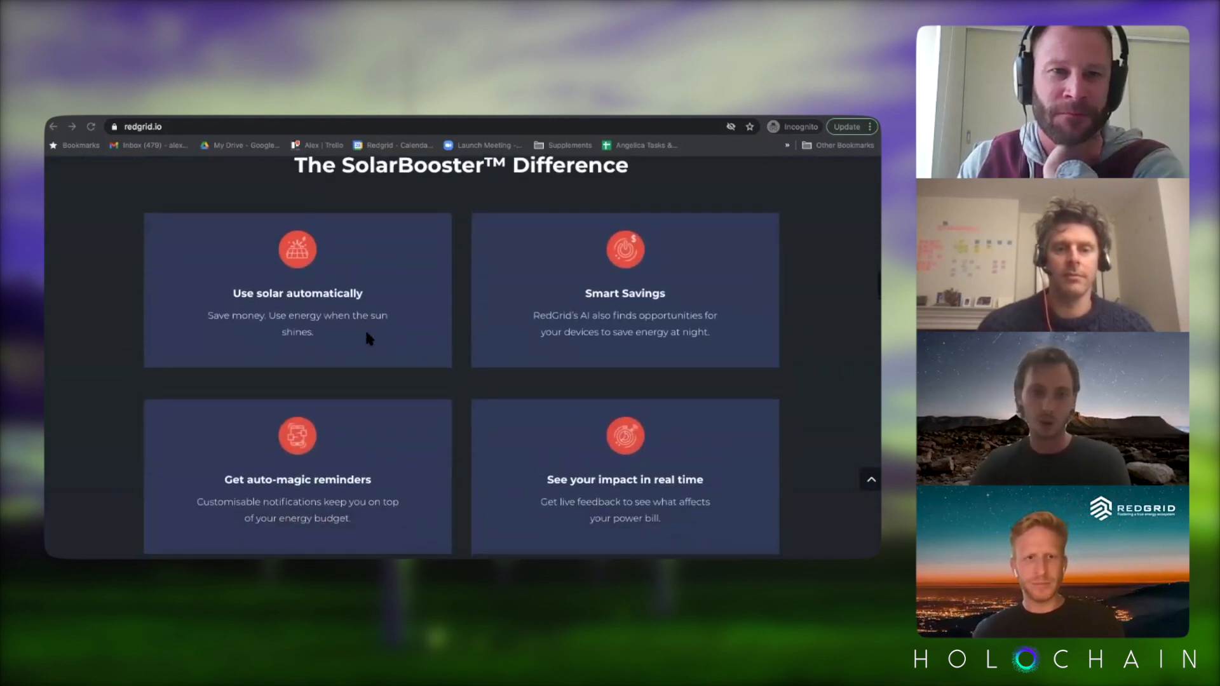
scroll("down", 3)
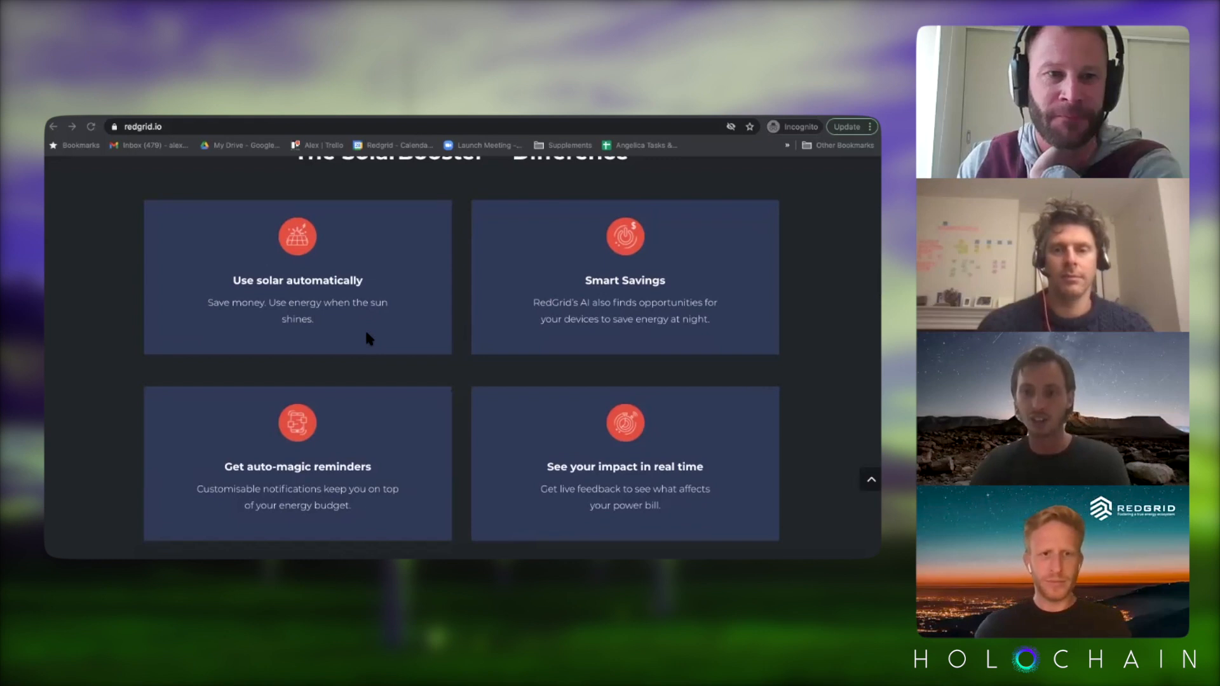
scroll("down", 3)
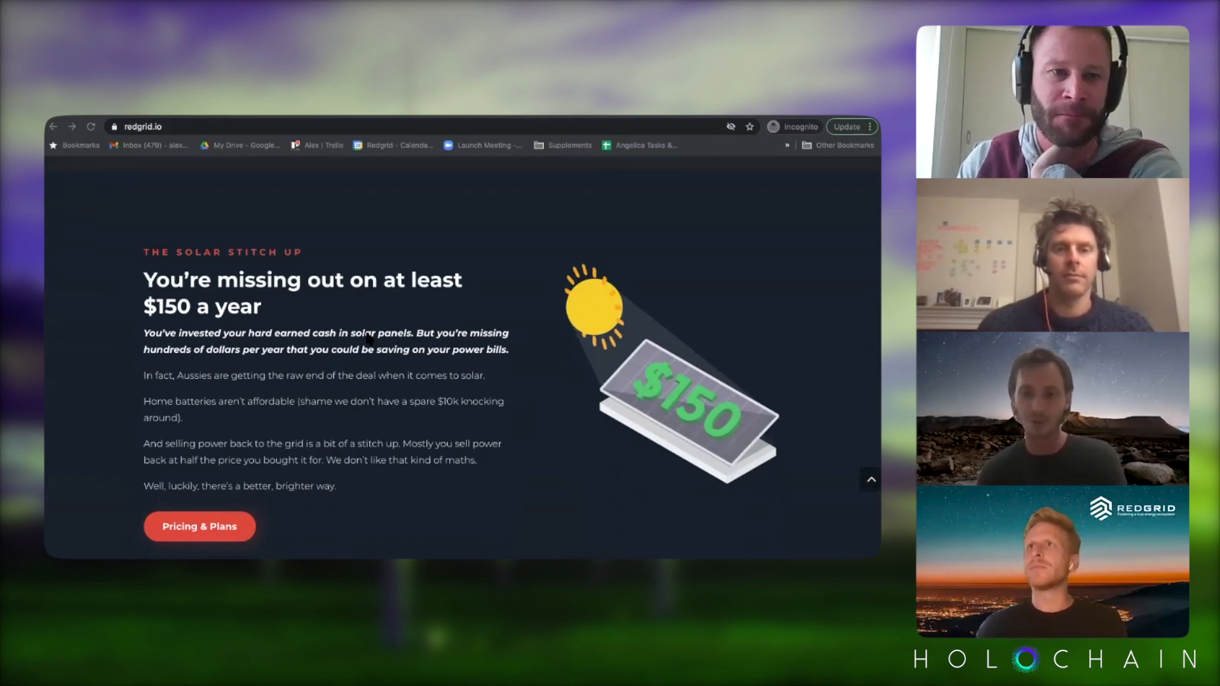
scroll("down", 3)
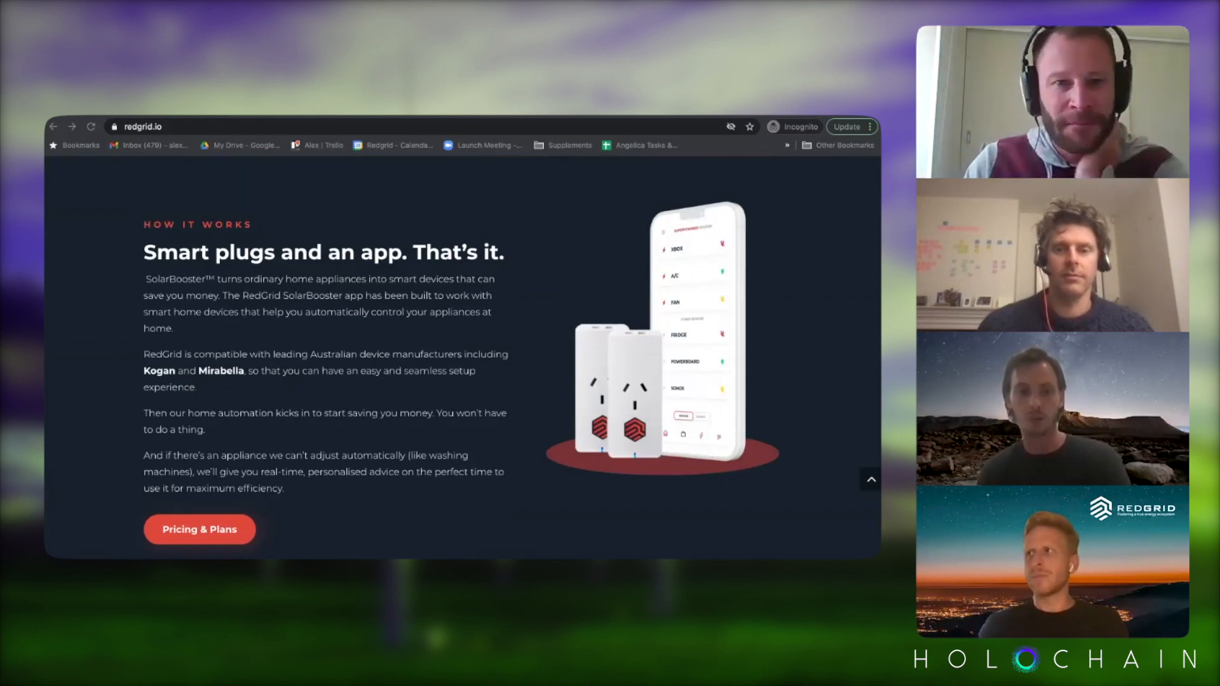
scroll("down", 3)
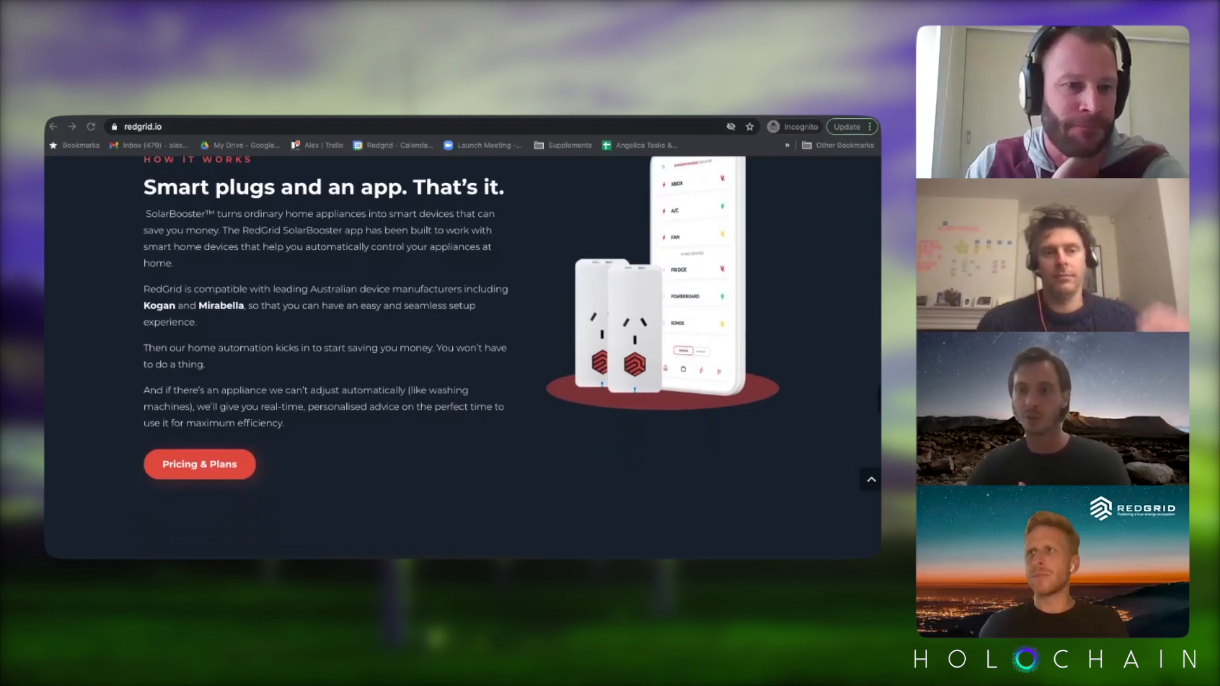
scroll("down", 3)
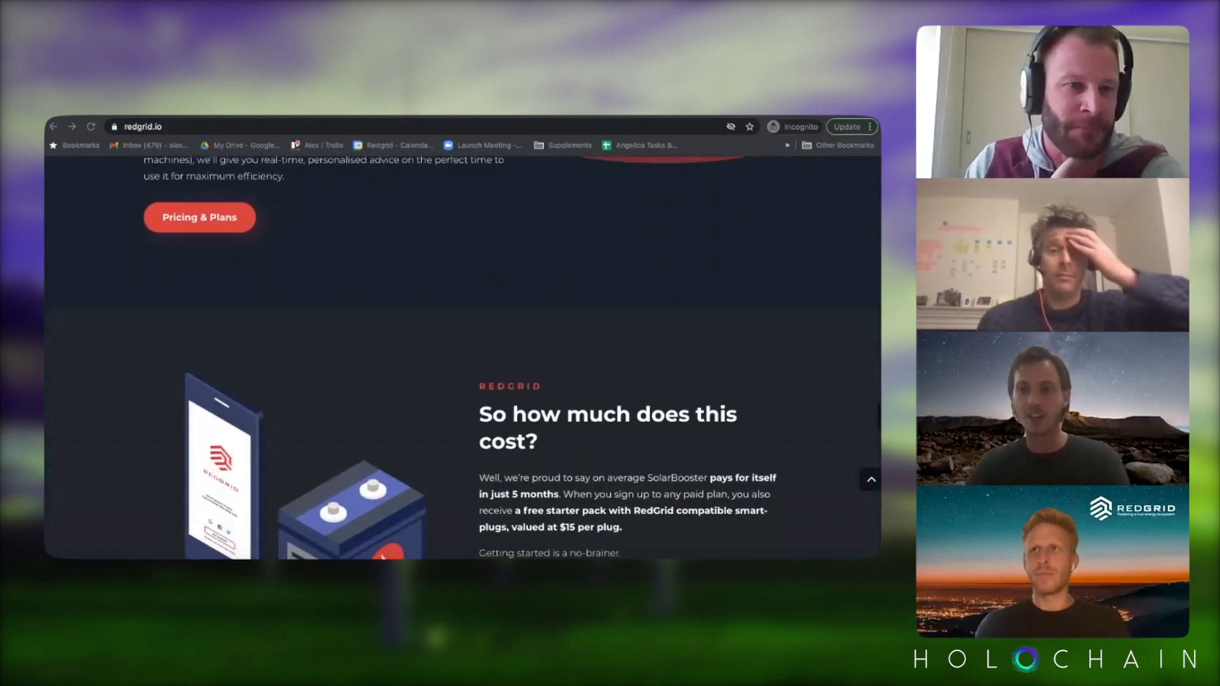
scroll("down", 3)
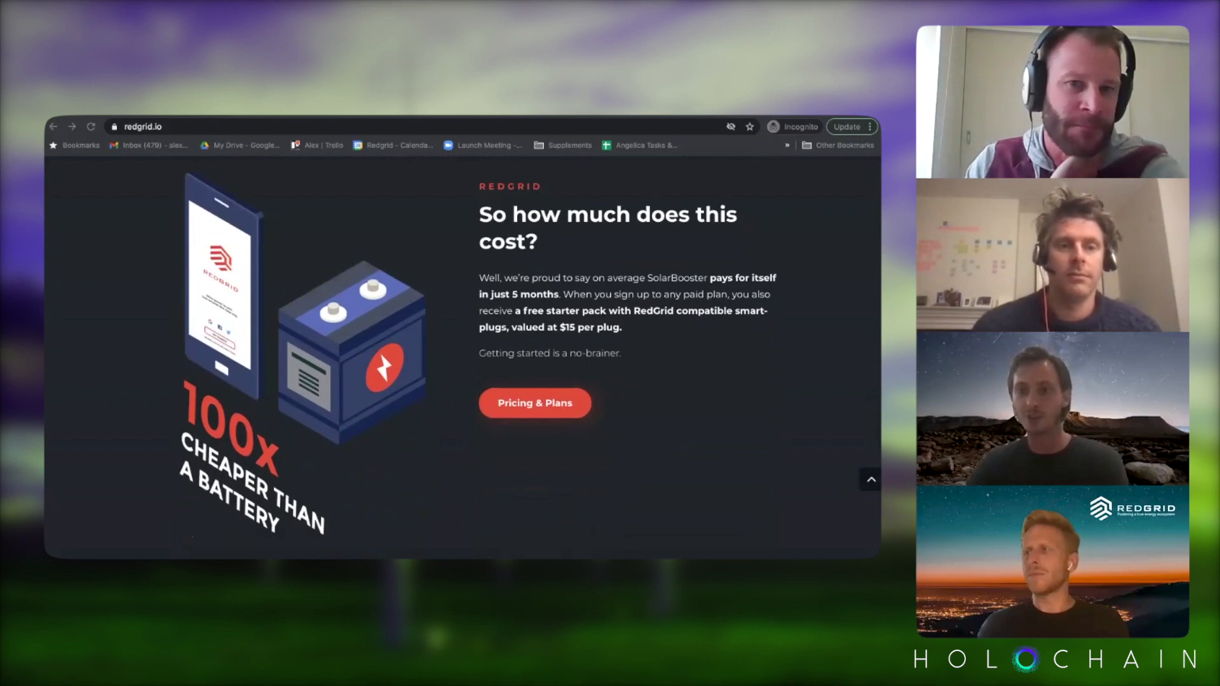
scroll("down", 3)
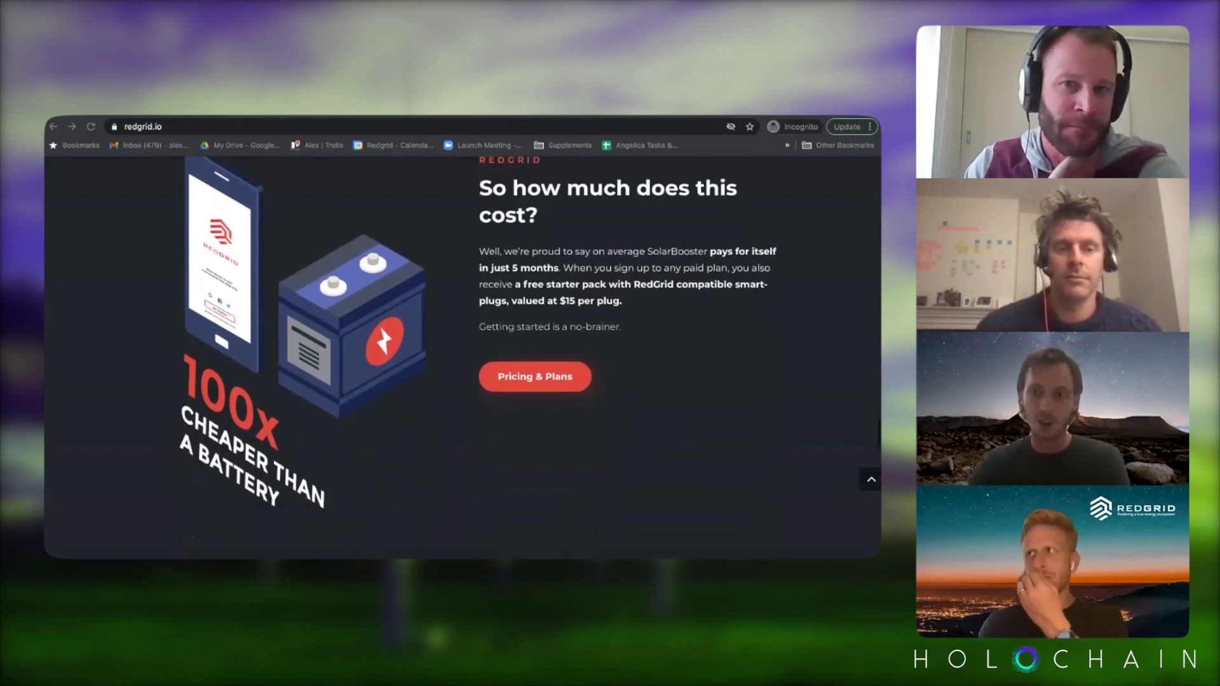
scroll("up", 3)
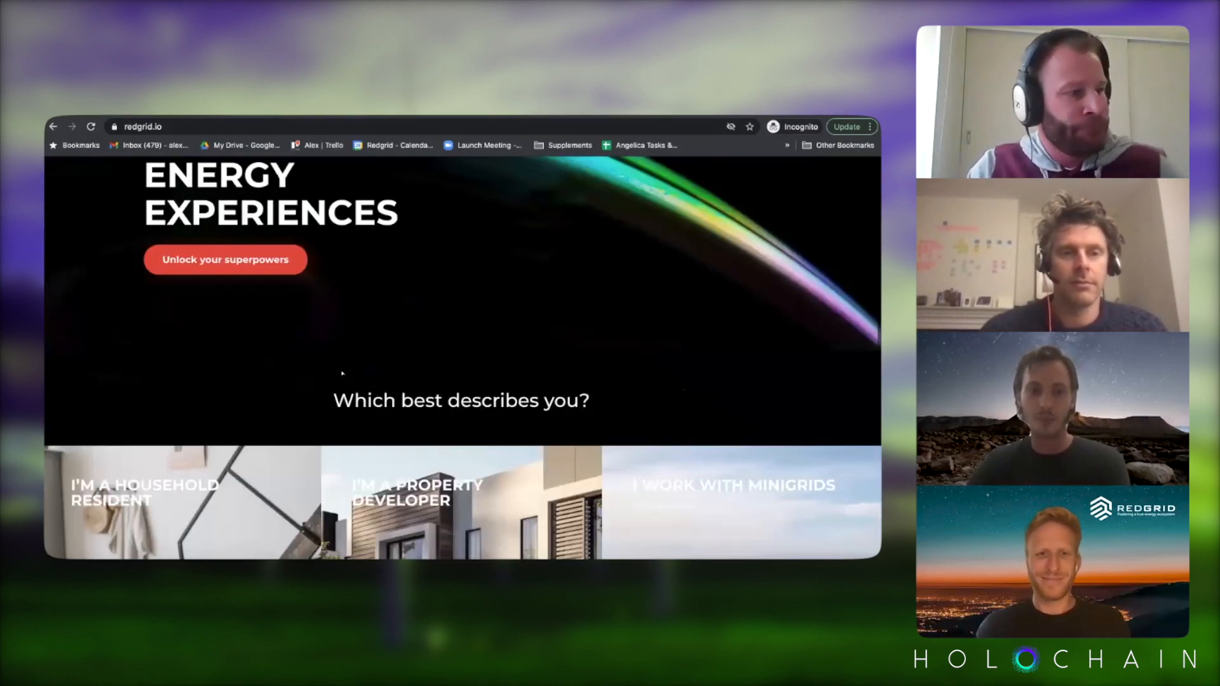
scroll("down", 3)
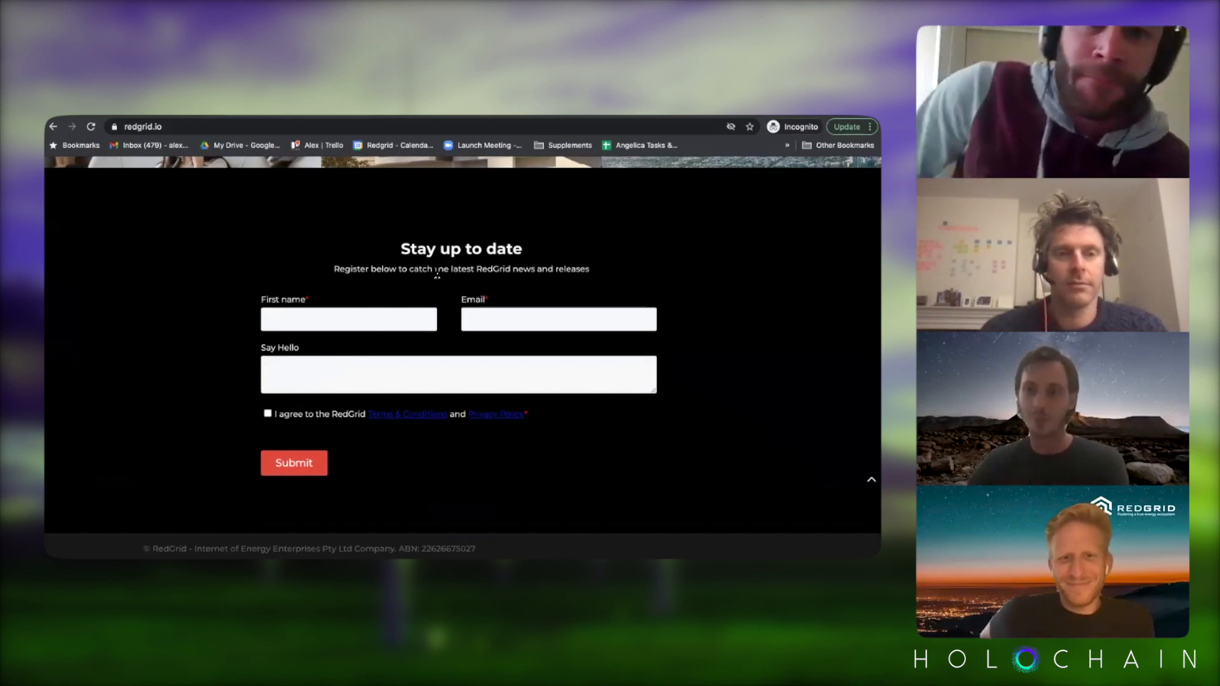
scroll("up", 3)
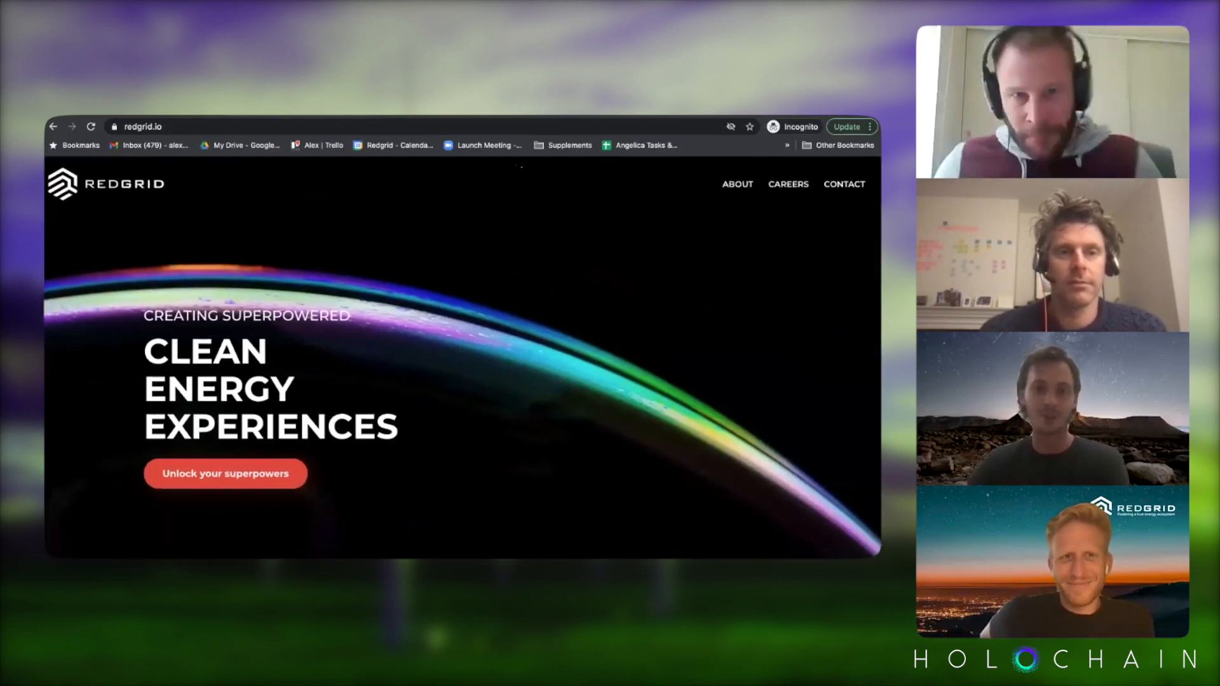
mouse_move(531, 167)
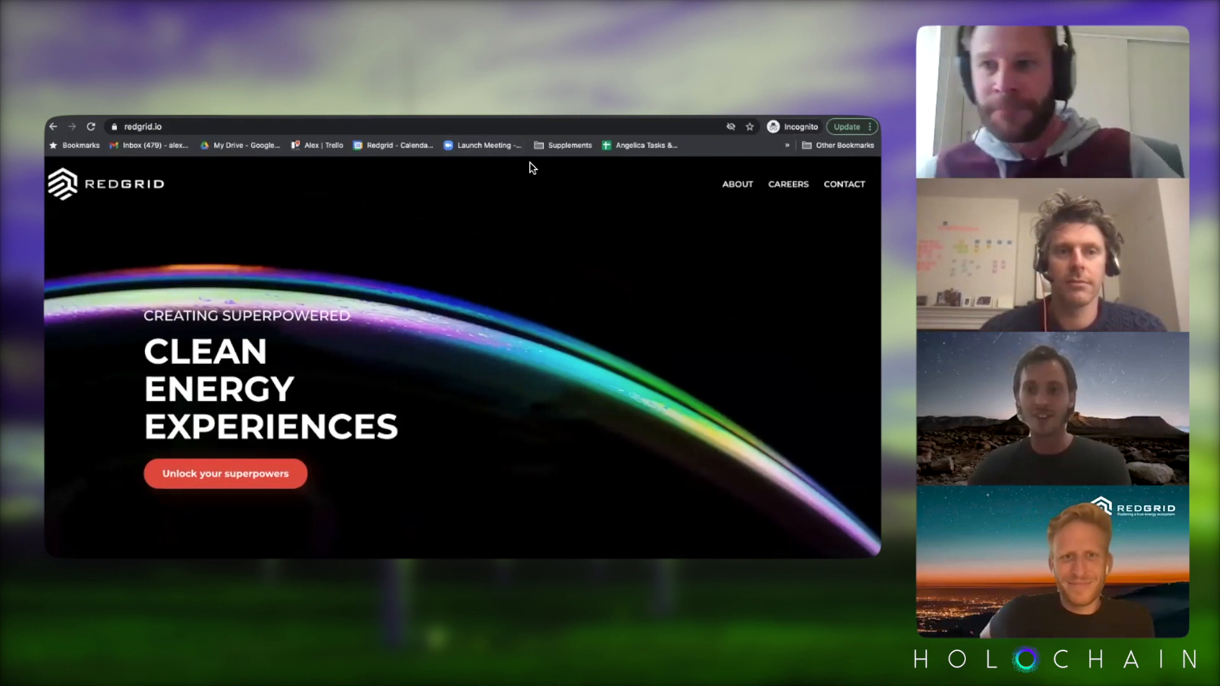